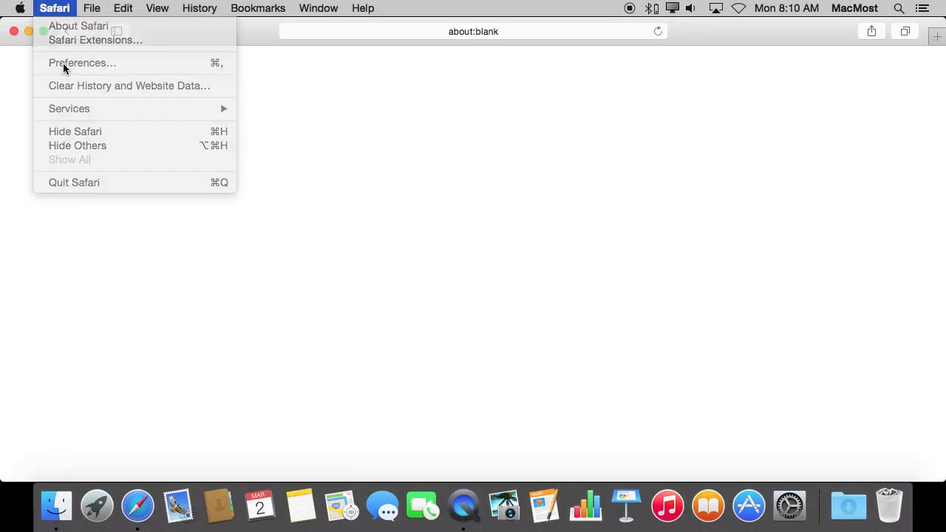
- Pick DuckDuckGo from the Search engine list in Safari Preferences' Search tab
left_click(82, 62)
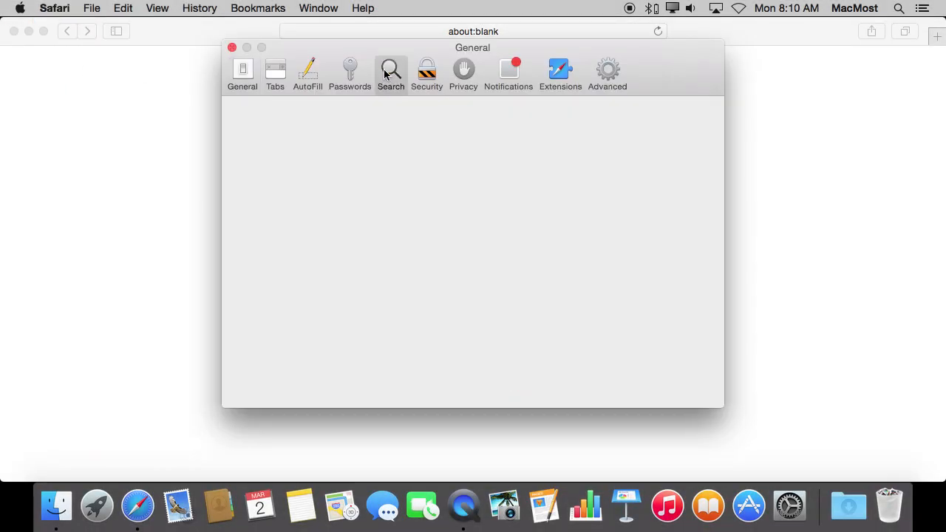
left_click(391, 74)
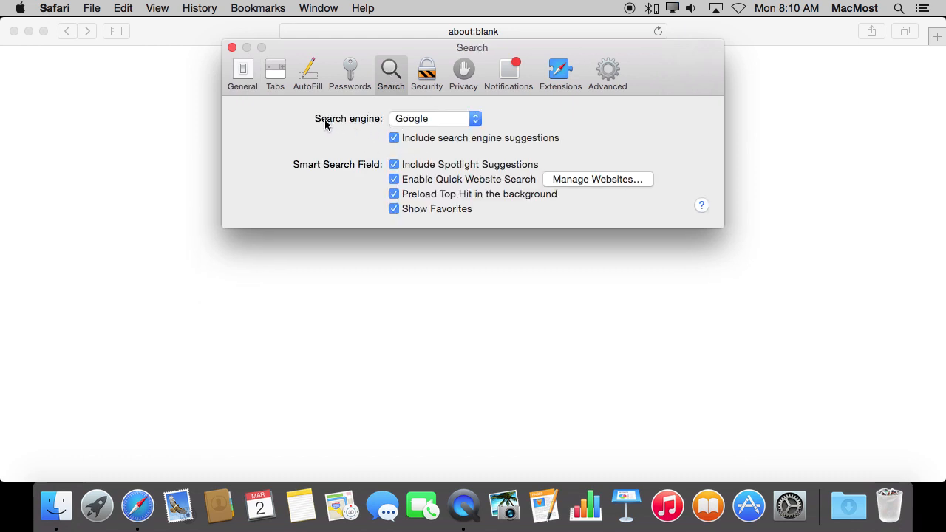
left_click(434, 118)
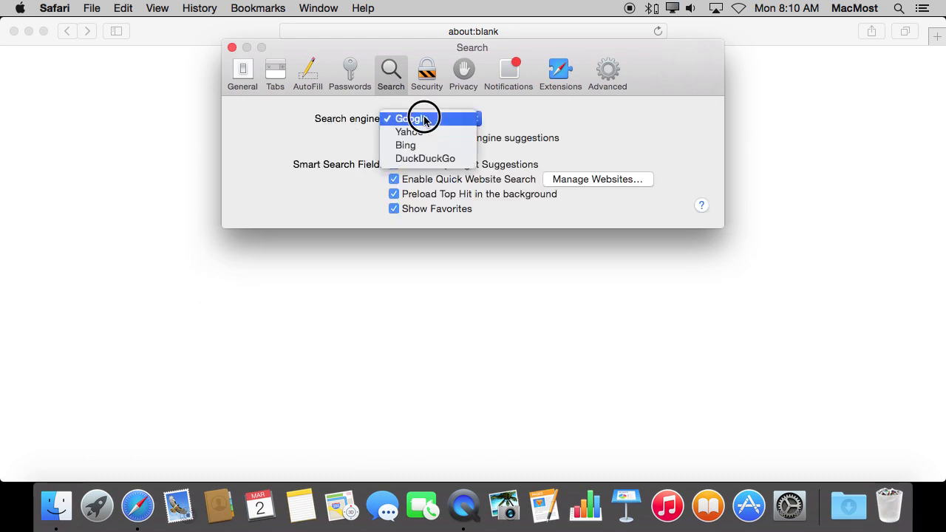
mouse_move(421, 131)
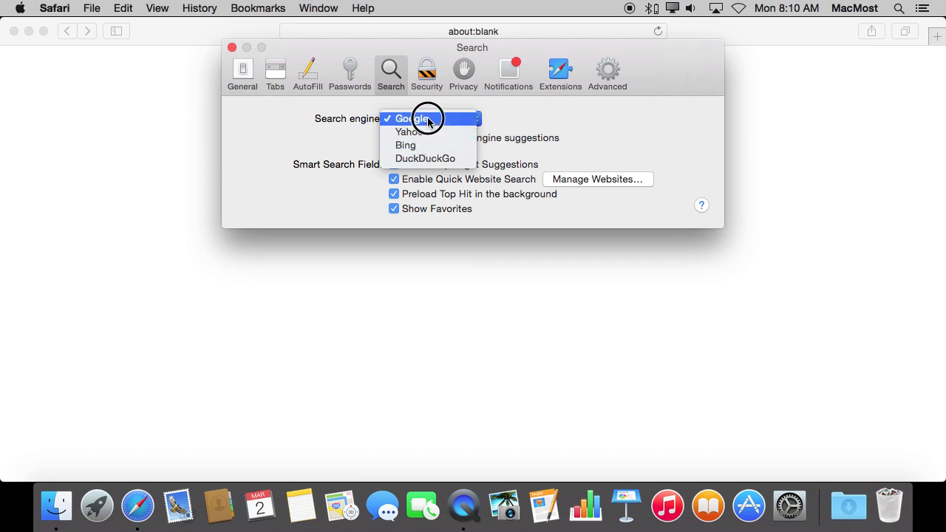
mouse_move(424, 158)
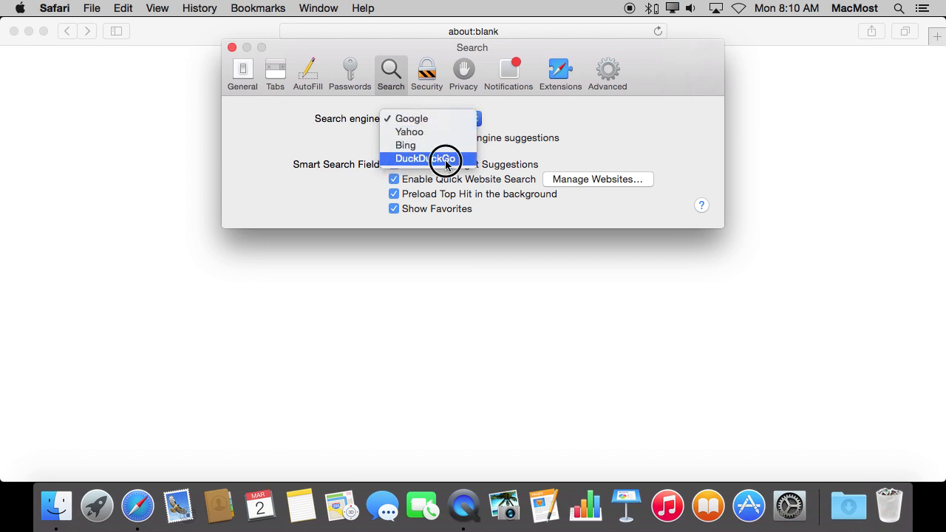
left_click(424, 158)
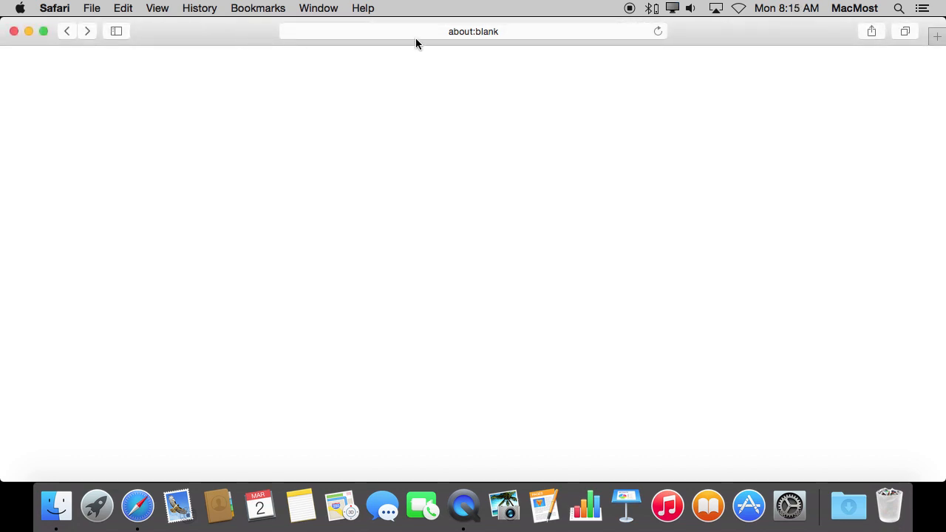
- Load bing.com from the address bar, then reselect the address for editing
left_click(473, 31)
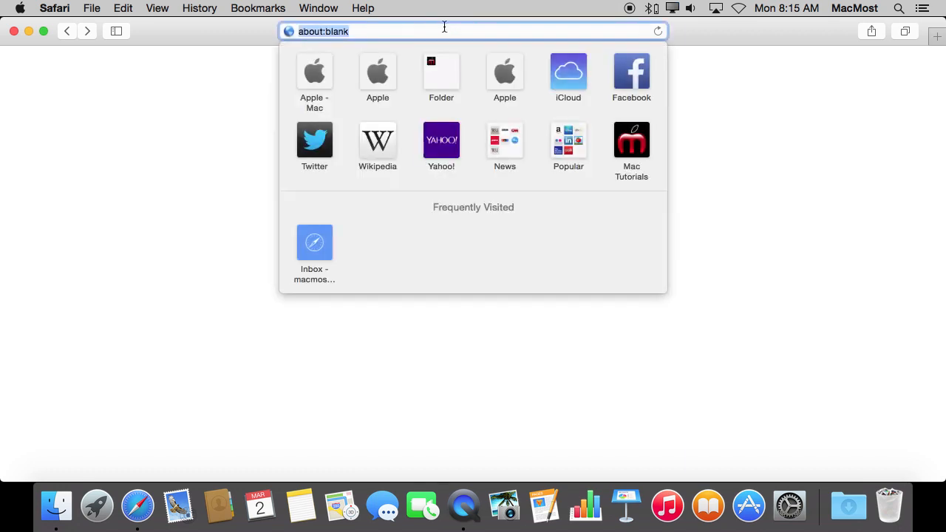
type("bing.com")
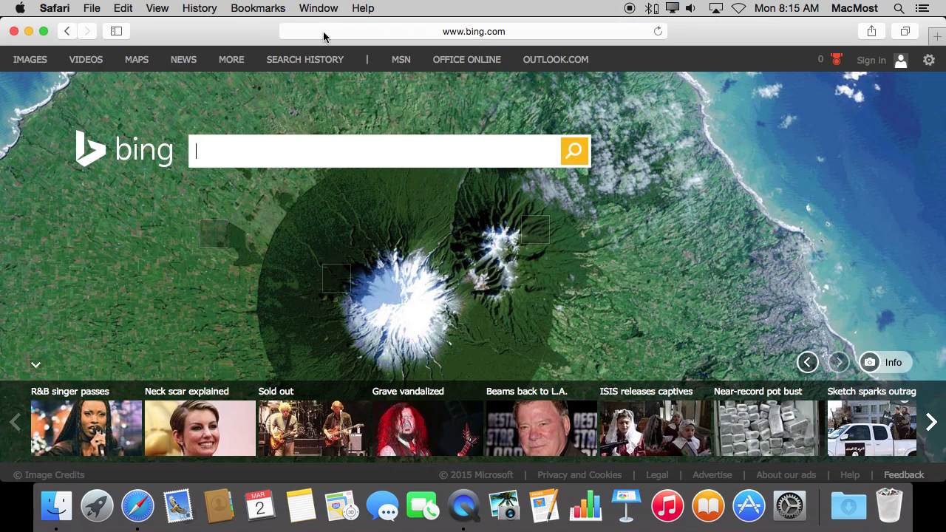
left_click(473, 31)
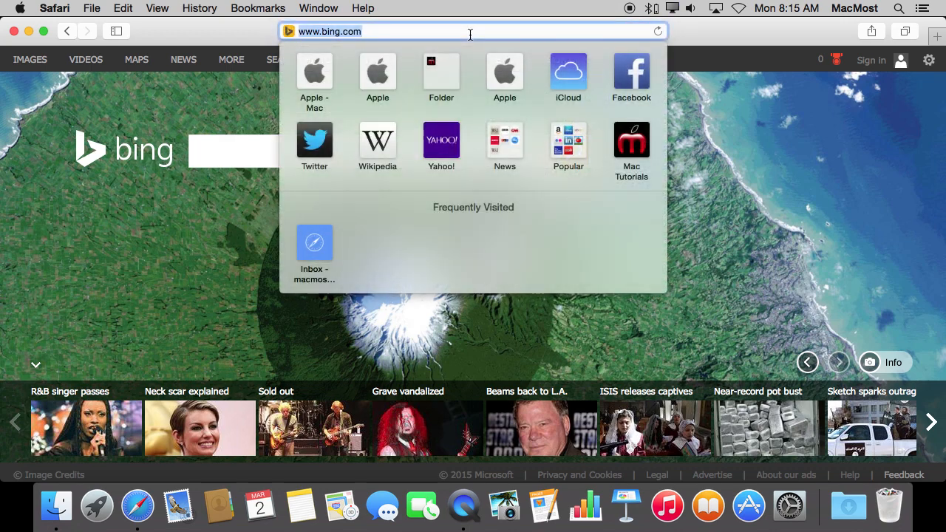
- Search 'macbook pro' from the address bar and scroll through DuckDuckGo's results
type("mail.google.com")
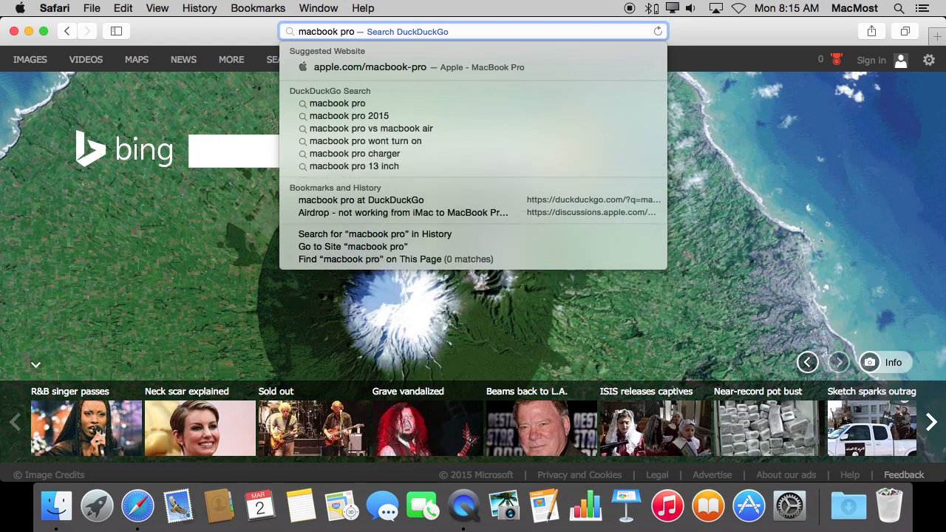
key("Return")
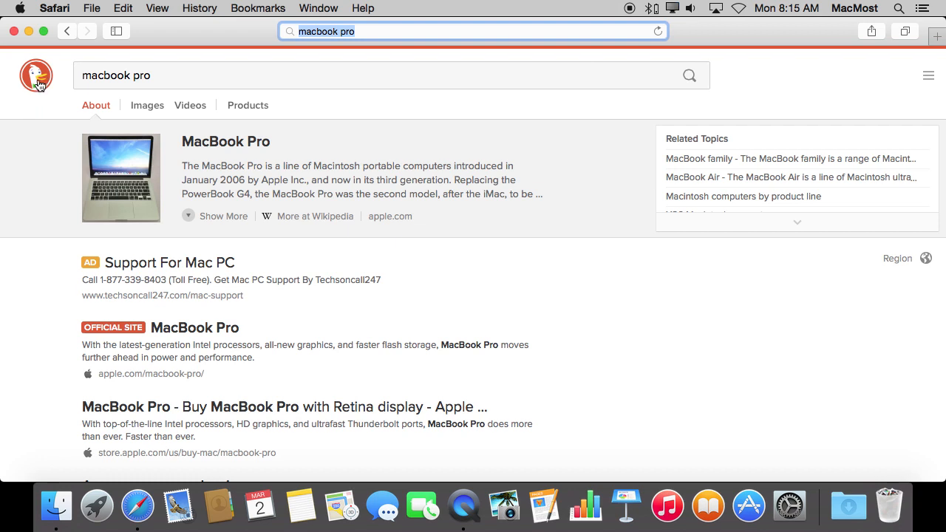
mouse_move(390, 216)
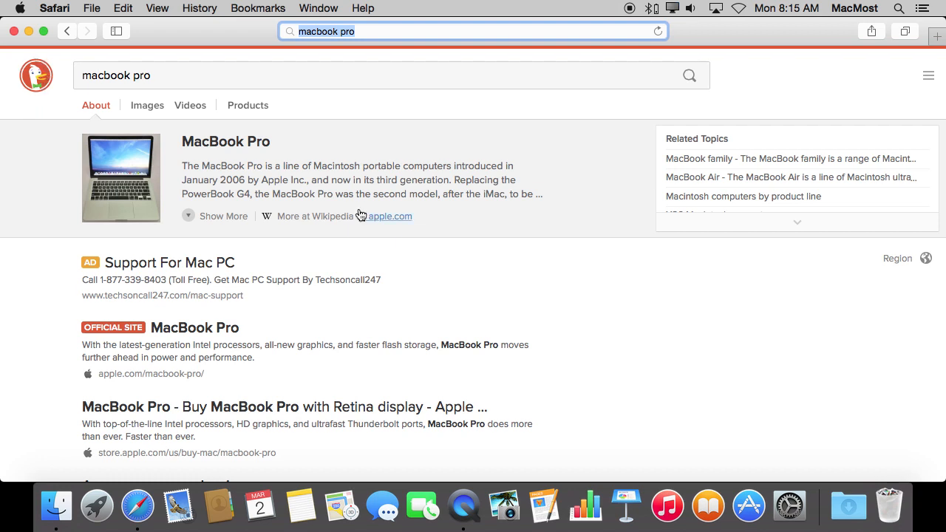
mouse_move(435, 263)
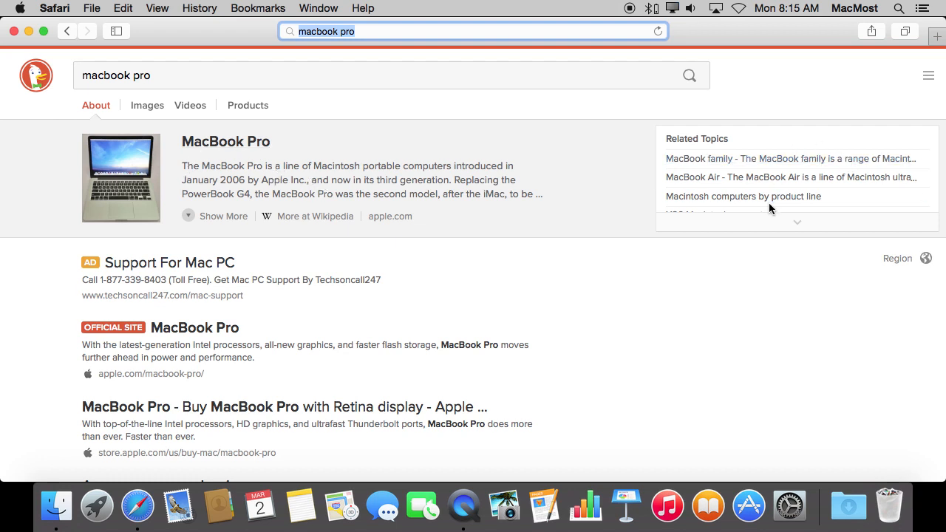
mouse_move(137, 327)
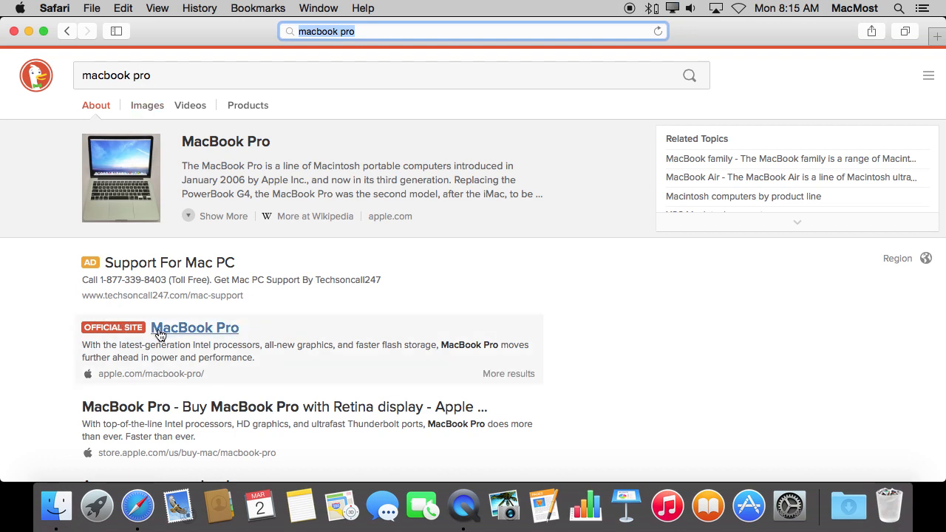
scroll("down", 3)
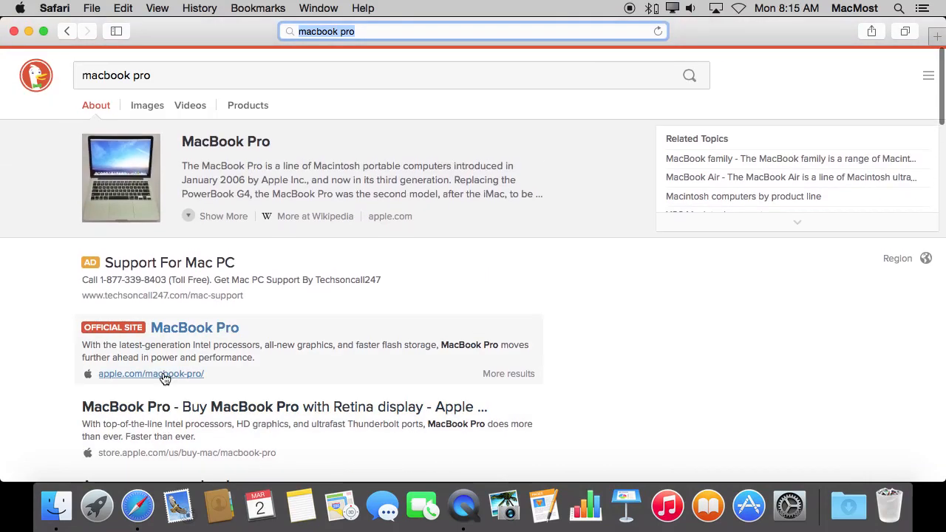
mouse_move(210, 190)
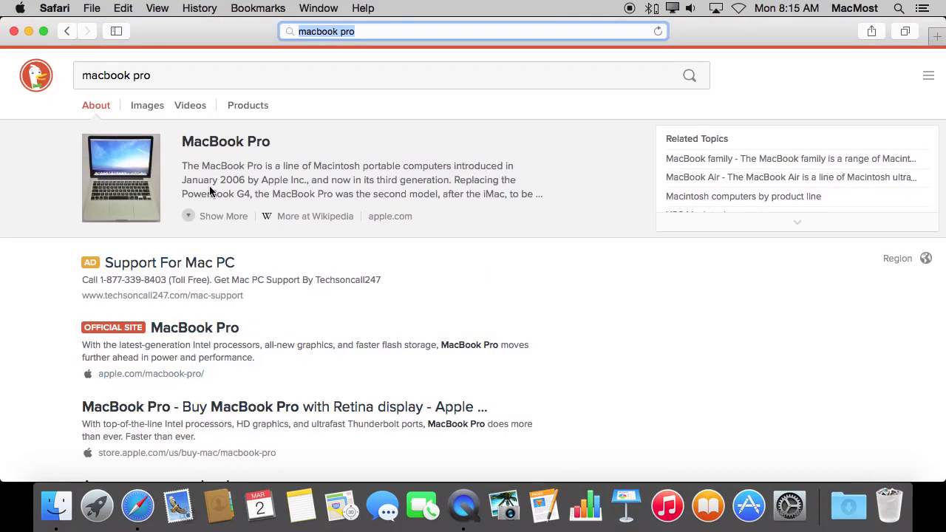
mouse_move(147, 105)
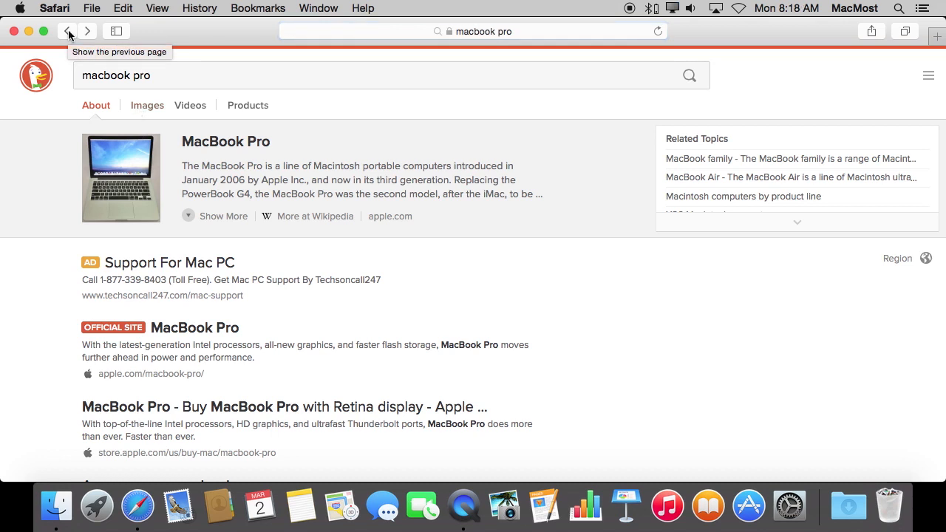
mouse_move(103, 59)
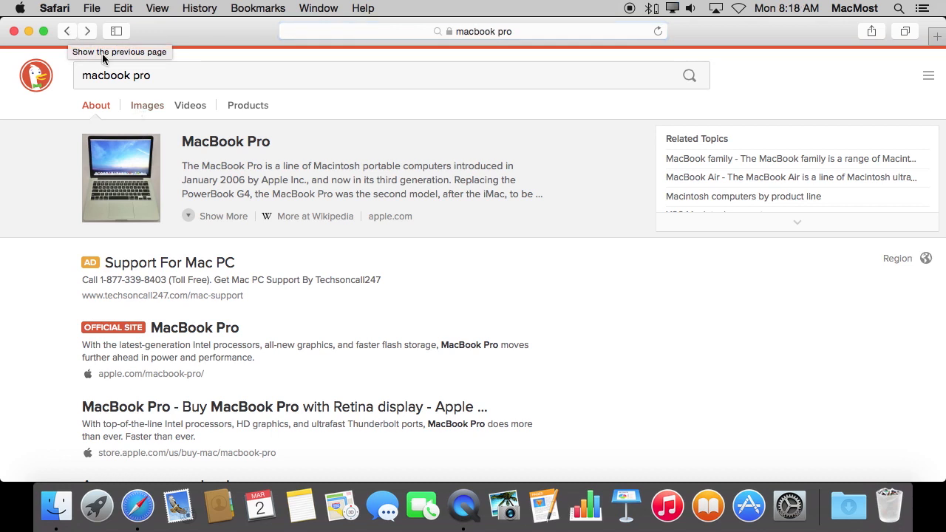
- Go back to the DuckDuckGo home page and select its address for editing
left_click(67, 31)
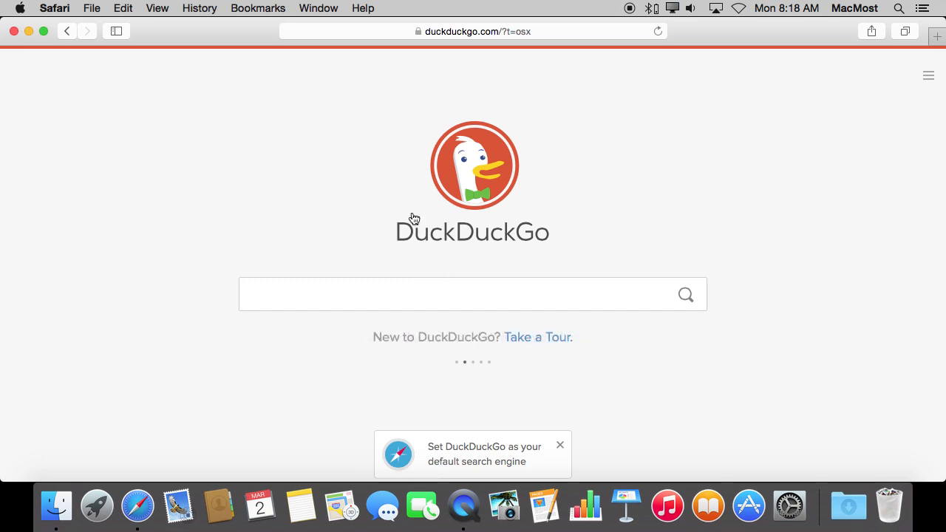
mouse_move(325, 189)
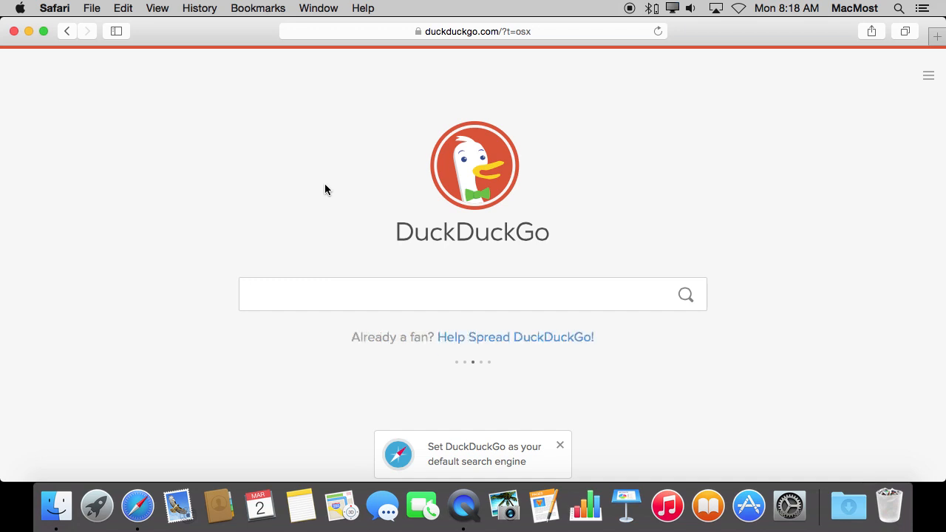
mouse_move(368, 96)
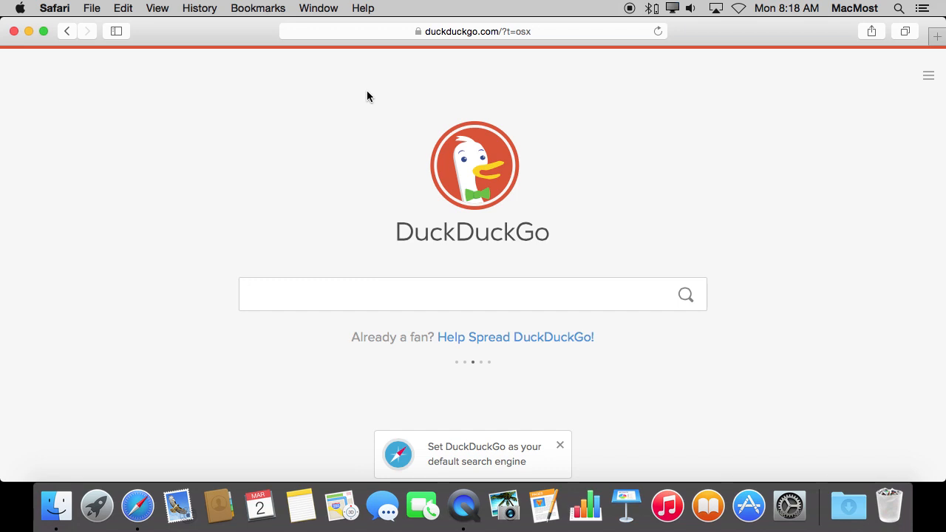
mouse_move(284, 84)
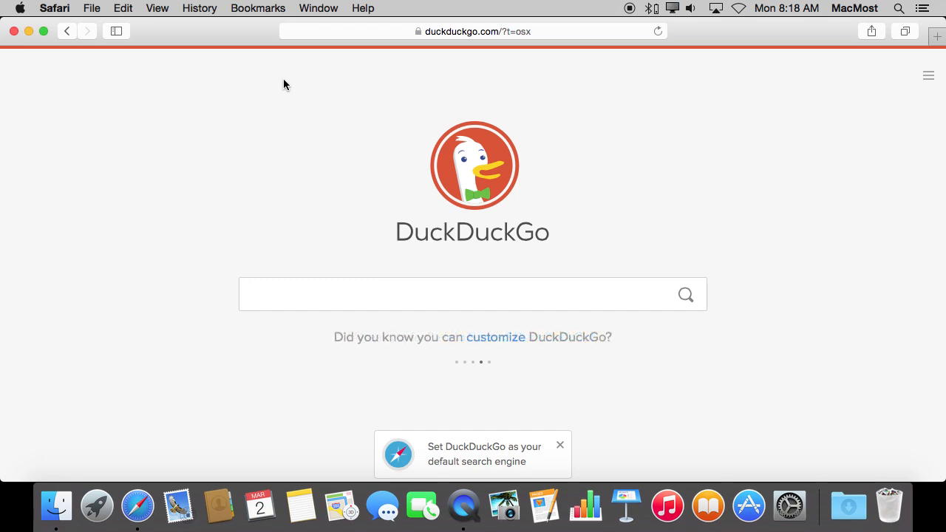
mouse_move(218, 83)
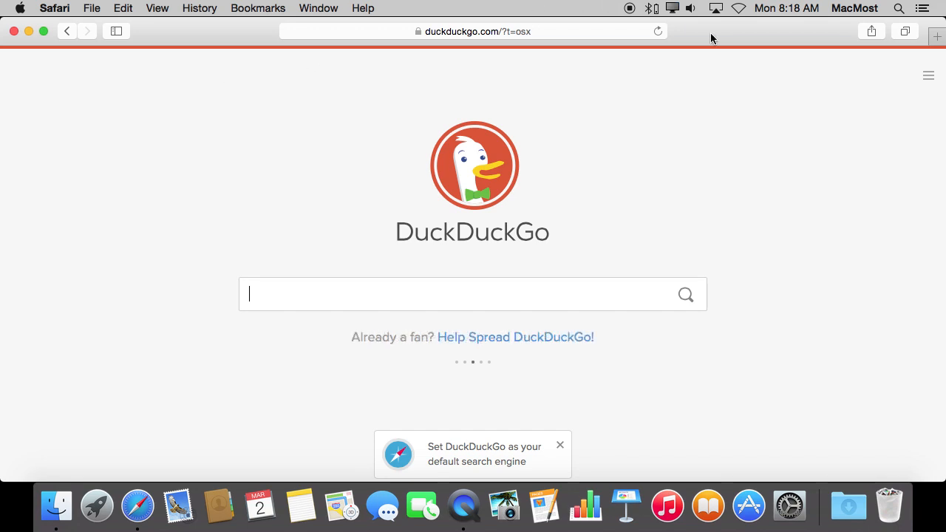
mouse_move(548, 36)
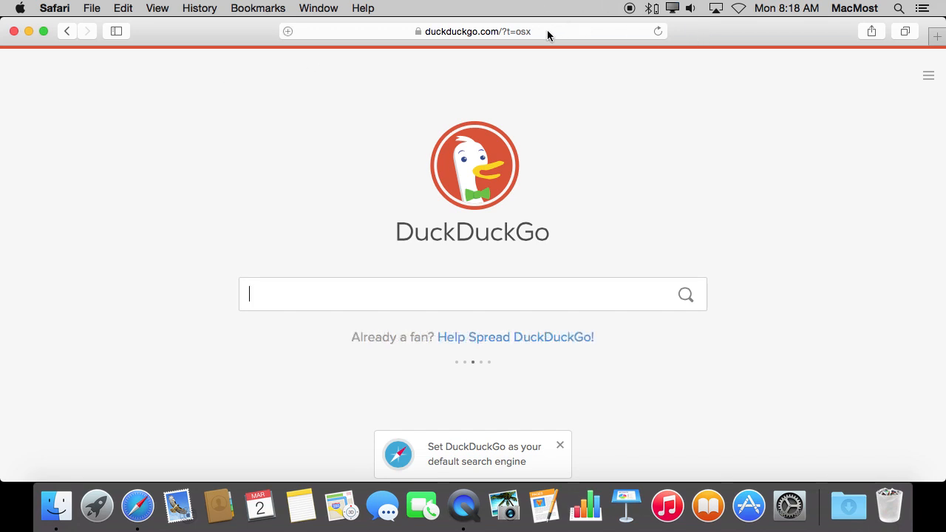
left_click(478, 31)
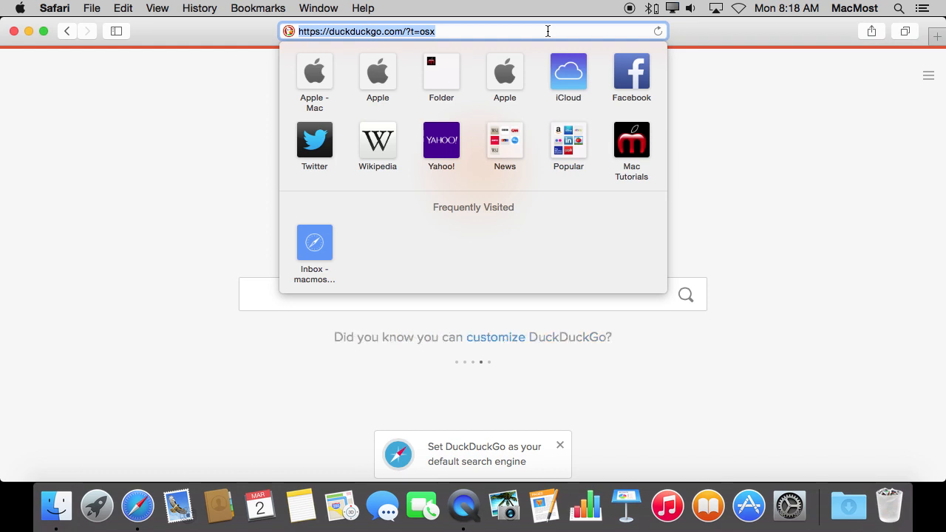
- Run an !apple bang search for 'macbook' from the address bar
type("!")
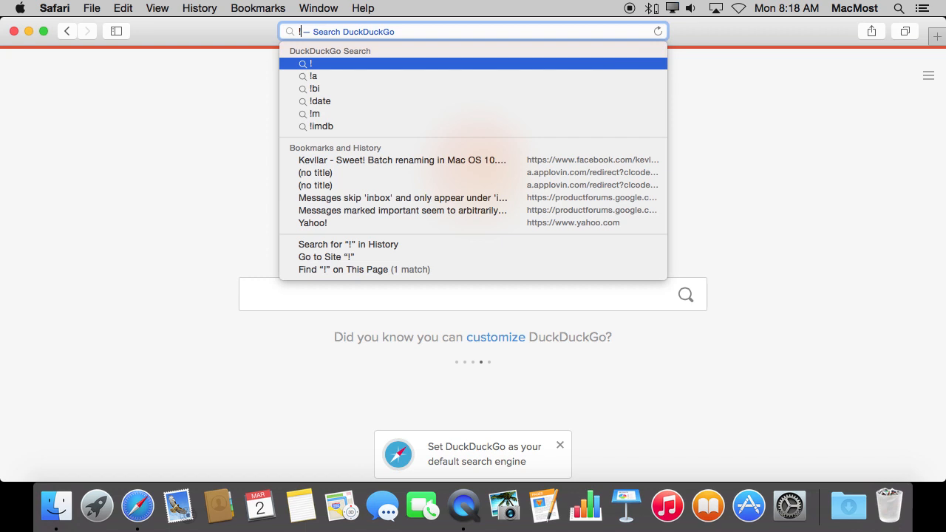
type("app")
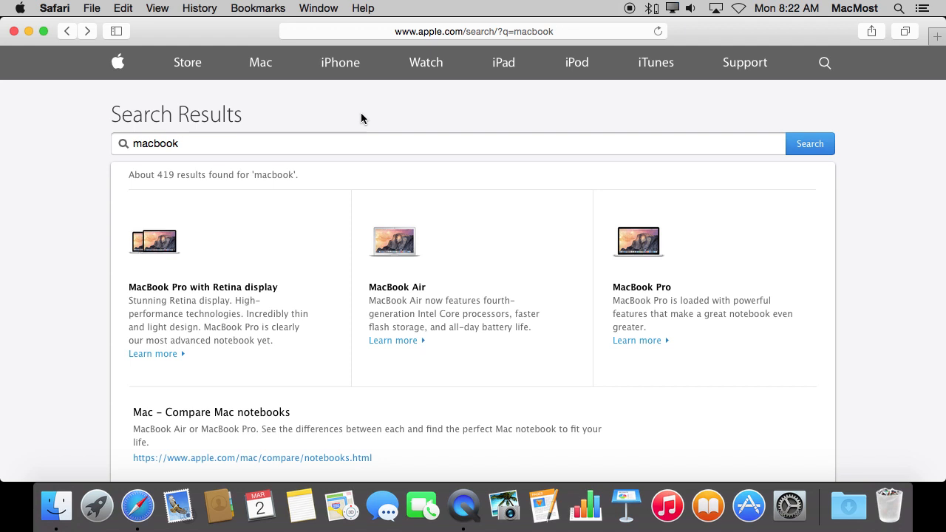
- Run an !amazon bang search for 'usb drive' from the address bar
left_click(473, 31)
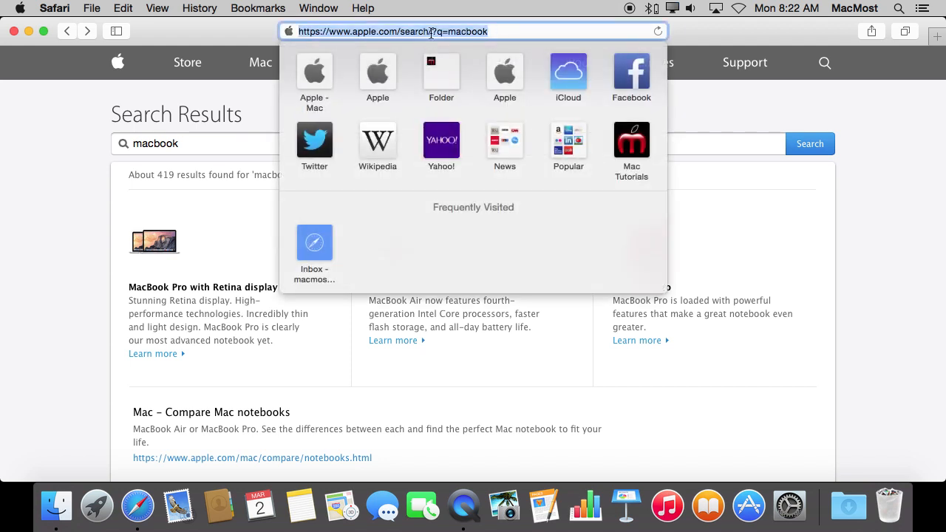
type("!am")
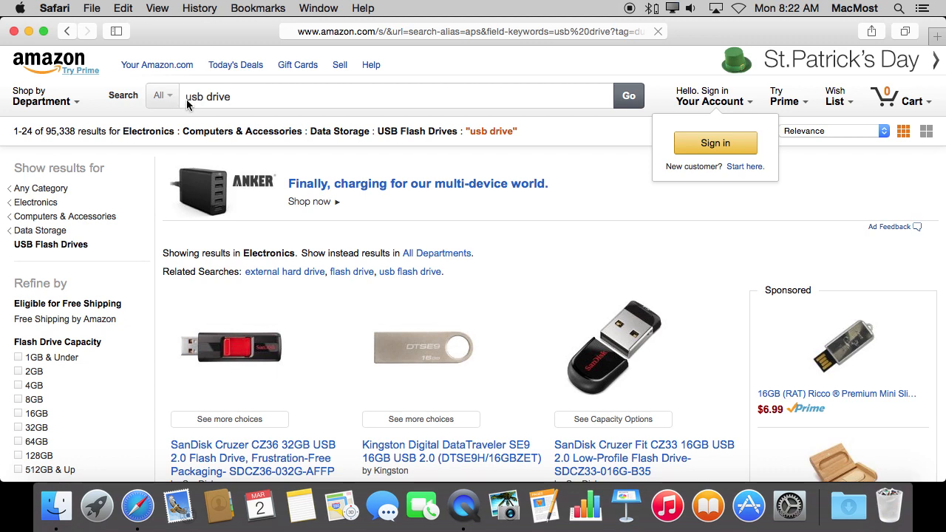
left_click(473, 31)
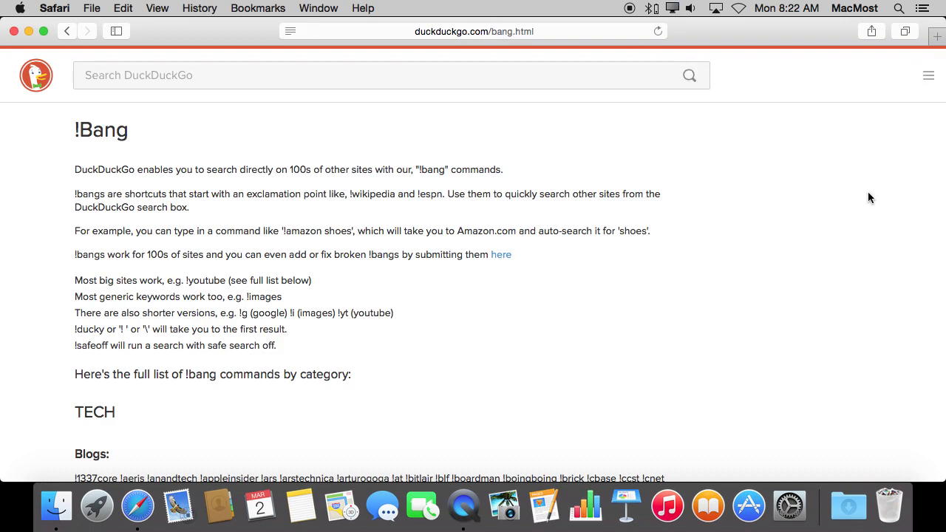
- Scroll through the !bang categories and highlight the !webster shortcut
scroll("down", 3)
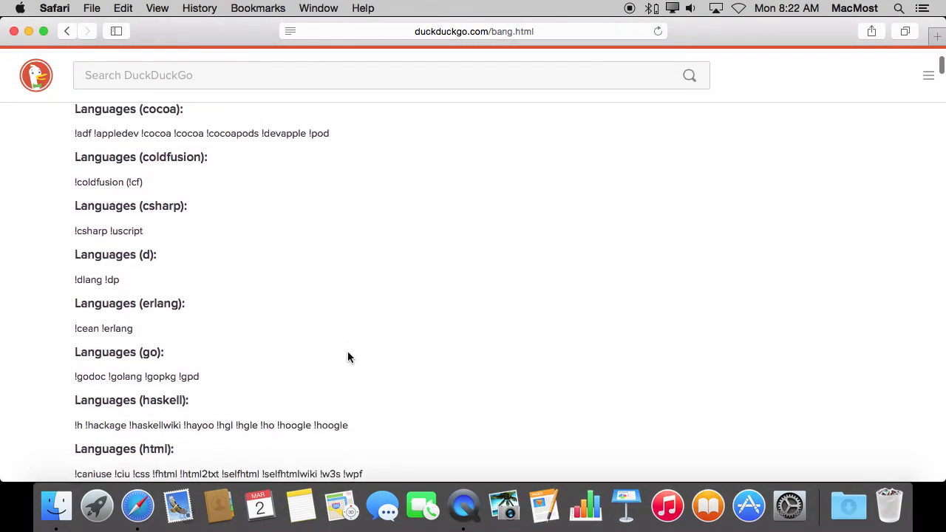
scroll("down", 3)
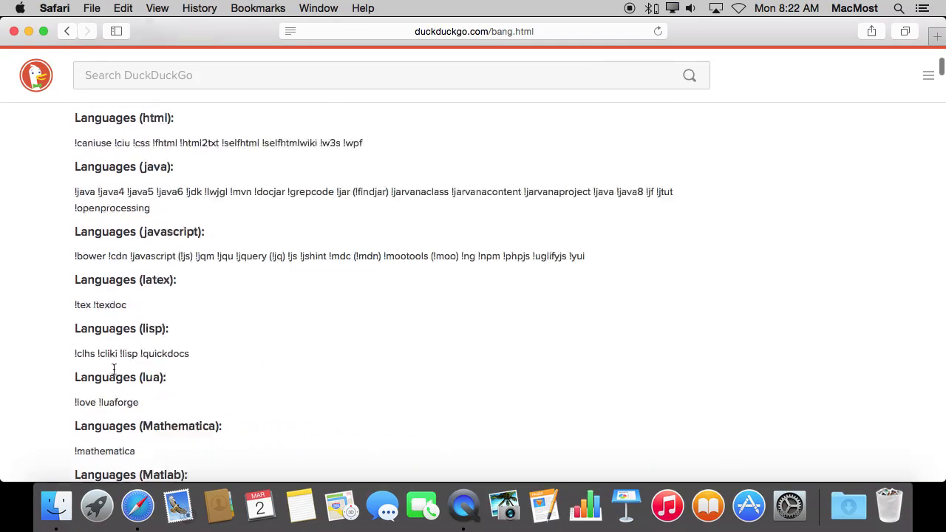
scroll("down", 3)
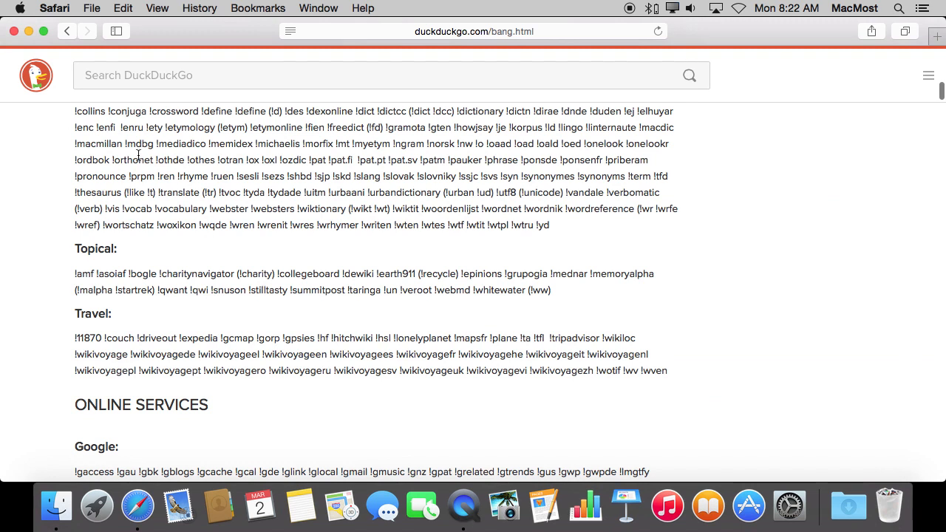
double_click(230, 208)
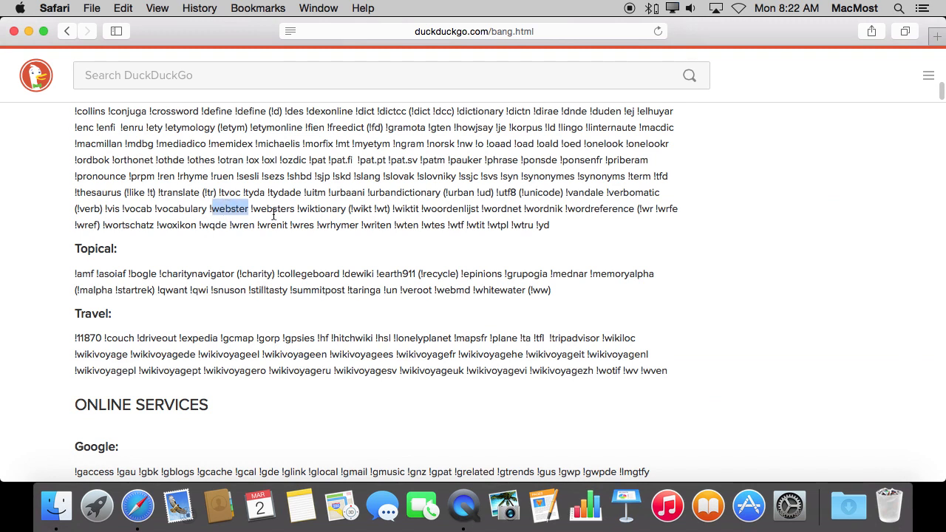
mouse_move(205, 215)
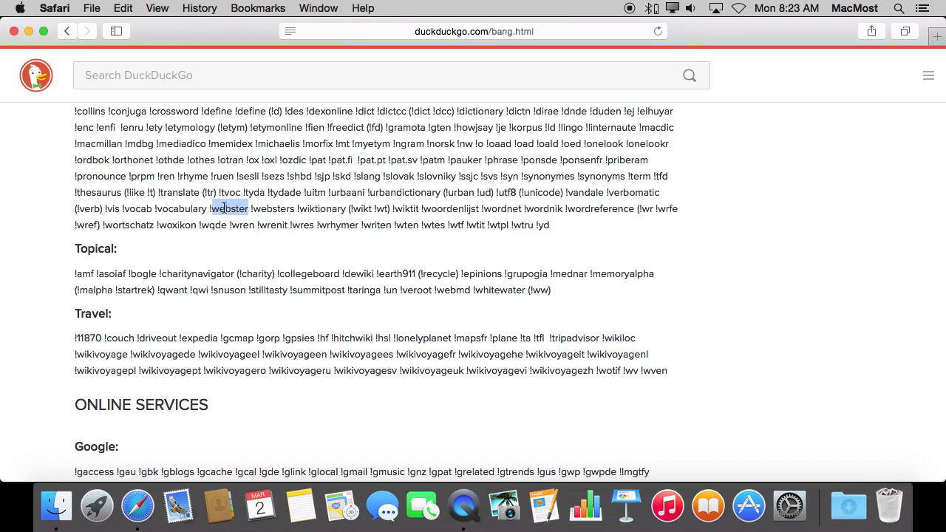
mouse_move(168, 269)
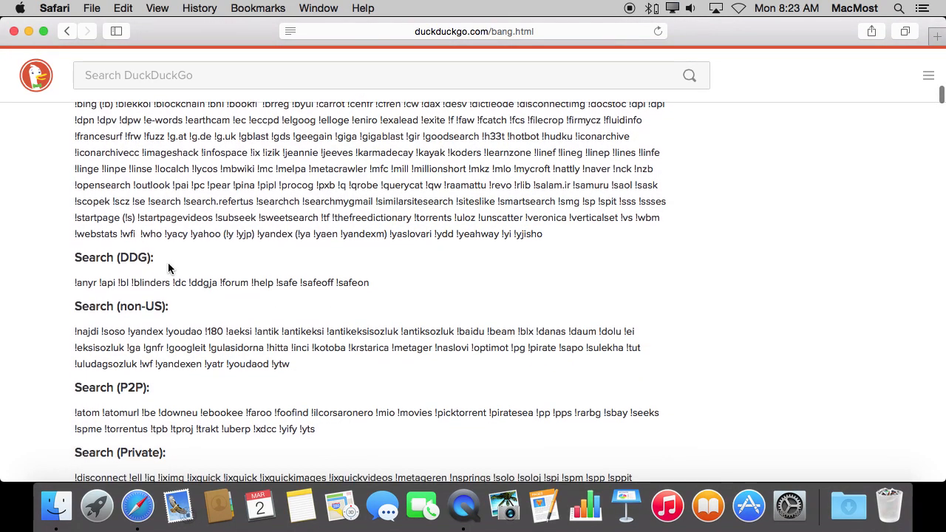
left_click(473, 31)
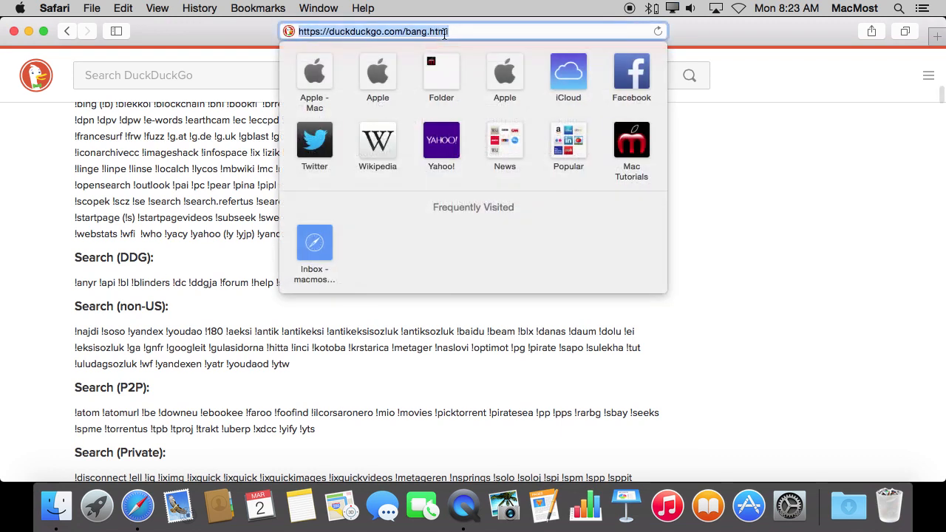
- Run a !js bang search for 'date' to get MDN JavaScript results
type("!js")
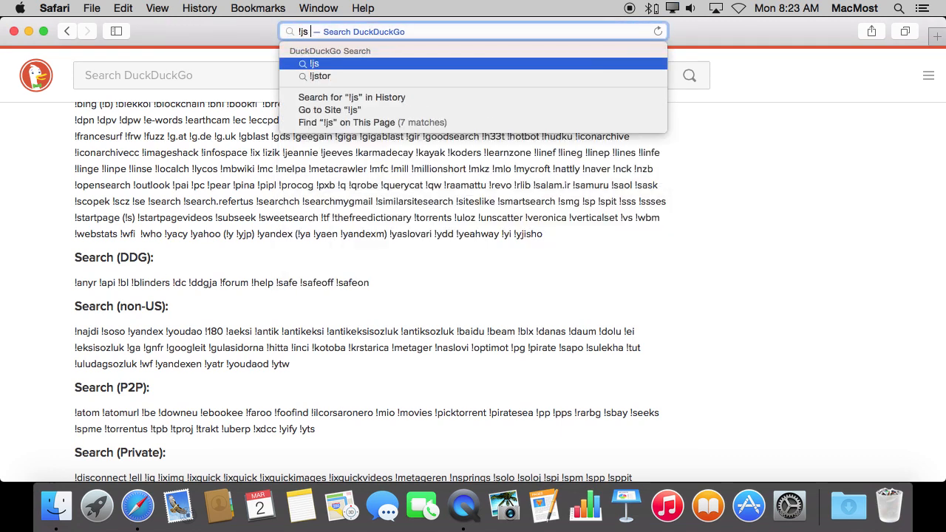
type("\" \"")
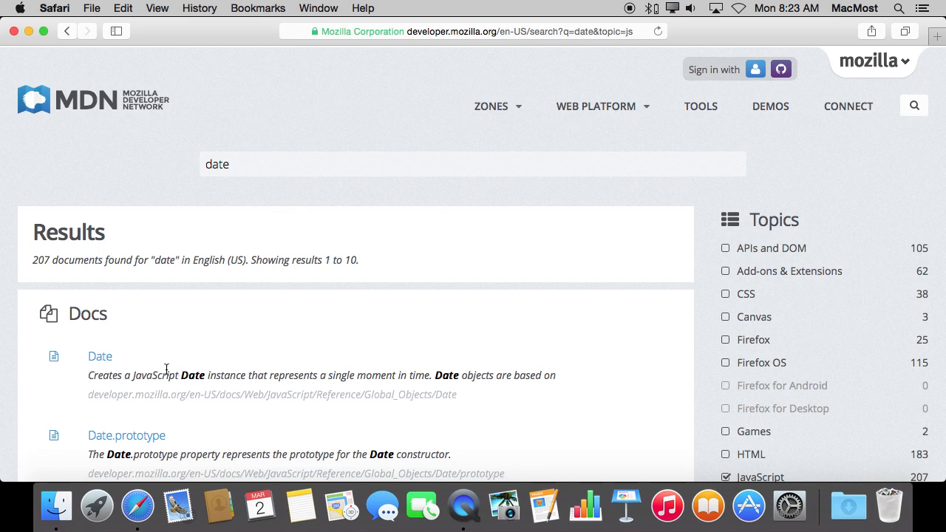
mouse_move(124, 102)
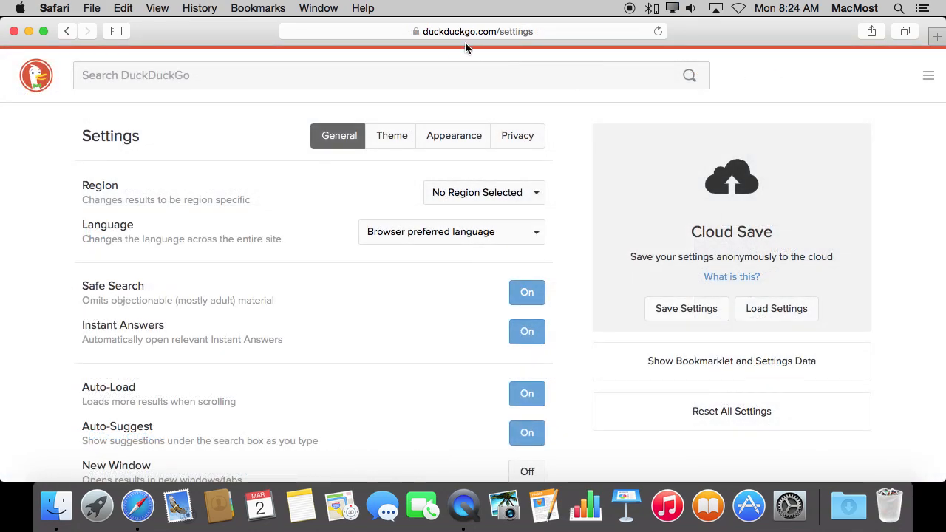
mouse_move(183, 195)
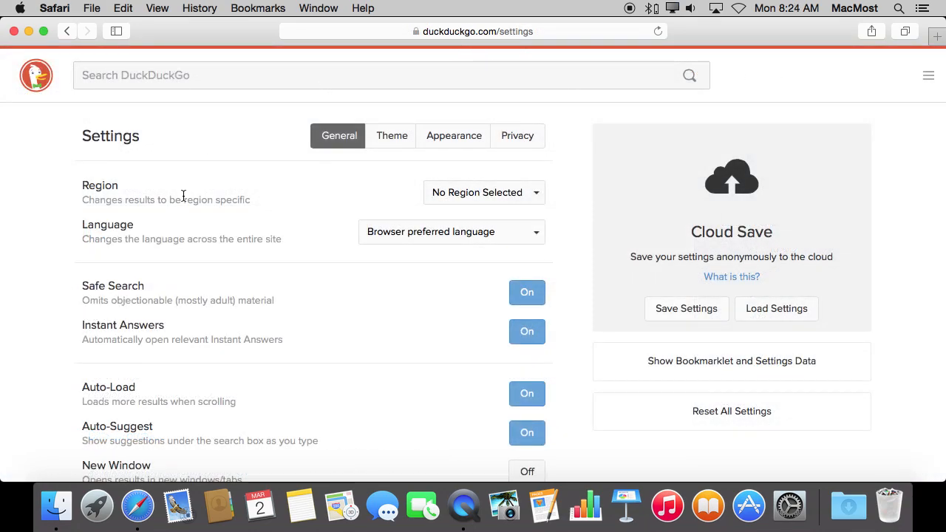
- Browse the Theme and Appearance tabs of DuckDuckGo's settings for colour, font and layout options
scroll("down", 3)
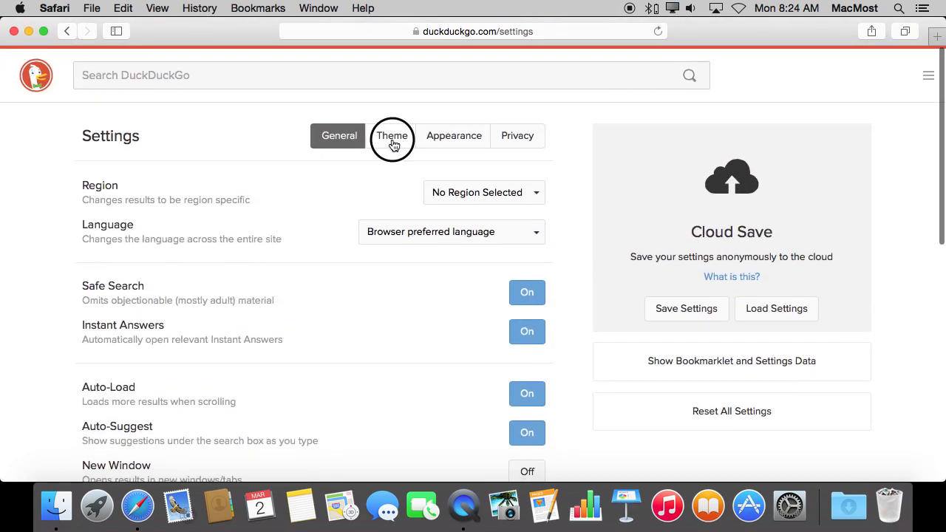
left_click(392, 136)
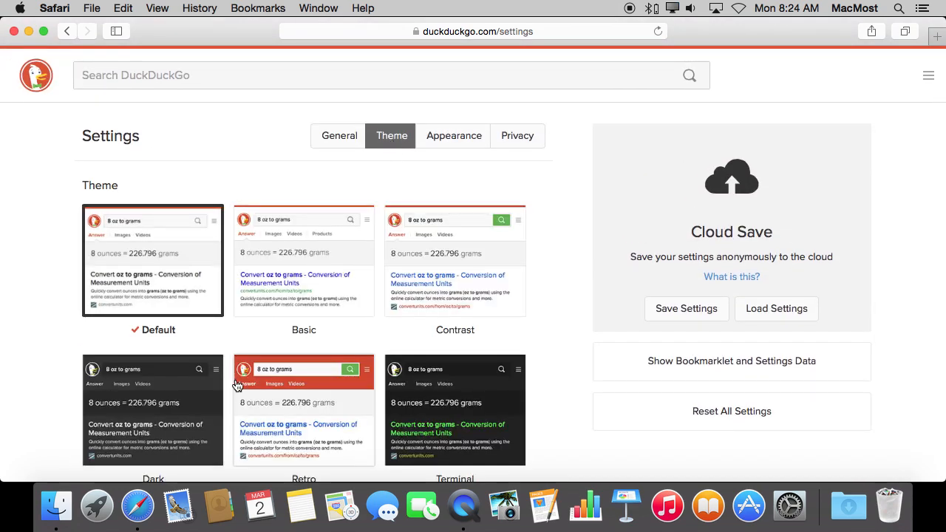
left_click(454, 135)
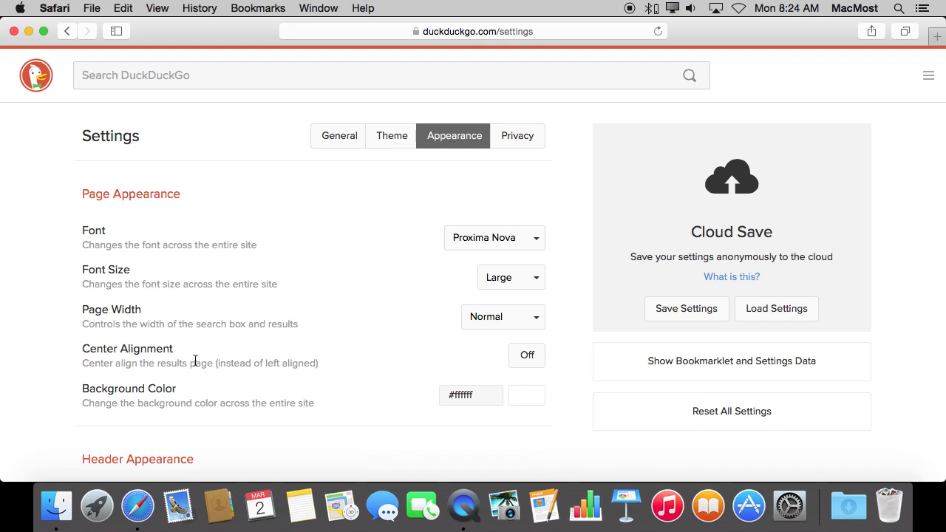
mouse_move(260, 242)
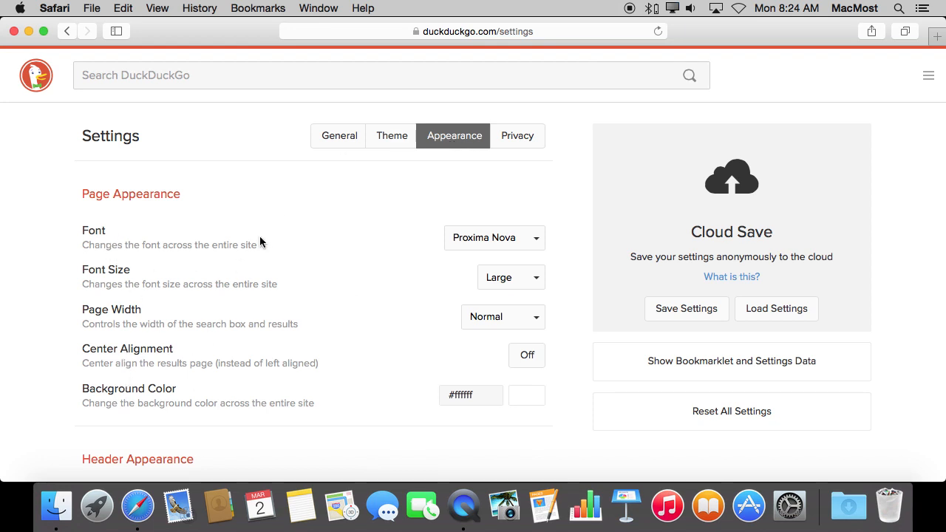
left_click(517, 136)
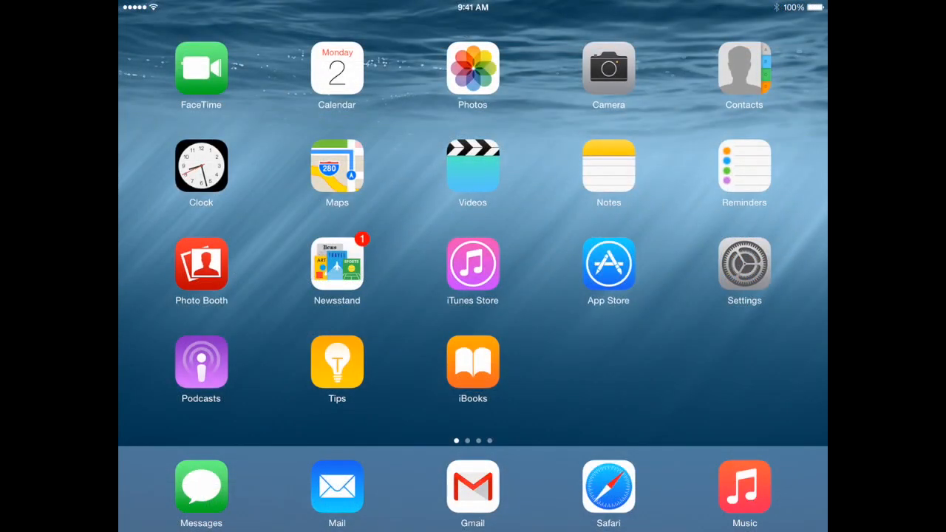
- Open iPad Settings > Safari, showing Google as the current search engine
left_click(743, 266)
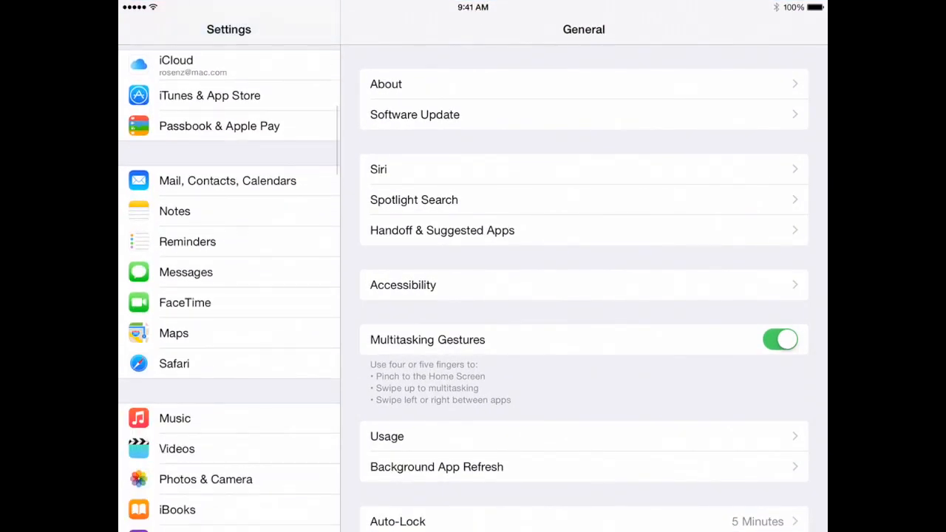
left_click(173, 363)
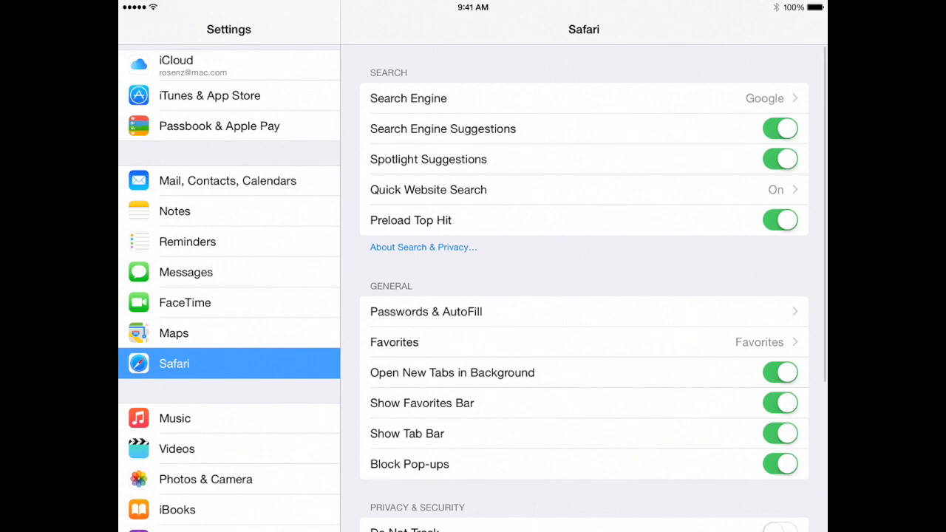